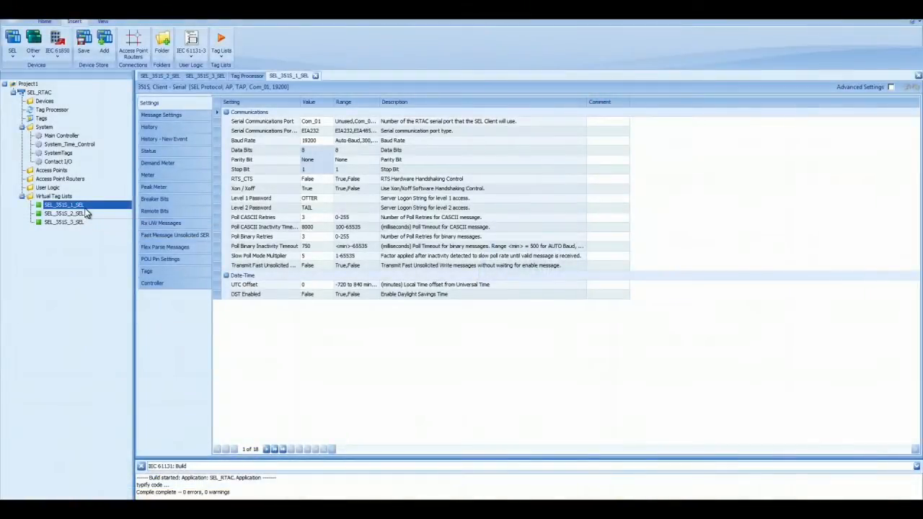
pyautogui.moveTo(65, 214)
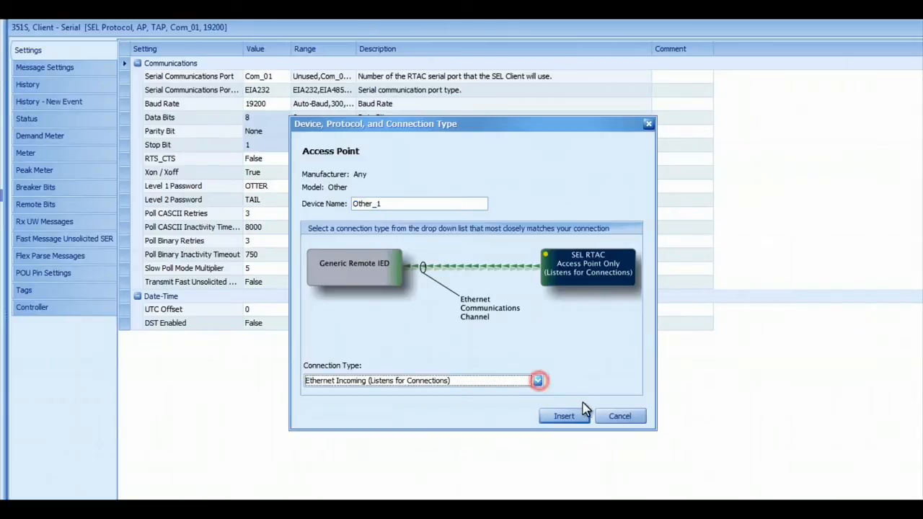
# - Insert access point Other_1 as Ethernet Incoming with SSH on local port 1024
pyautogui.click(564, 416)
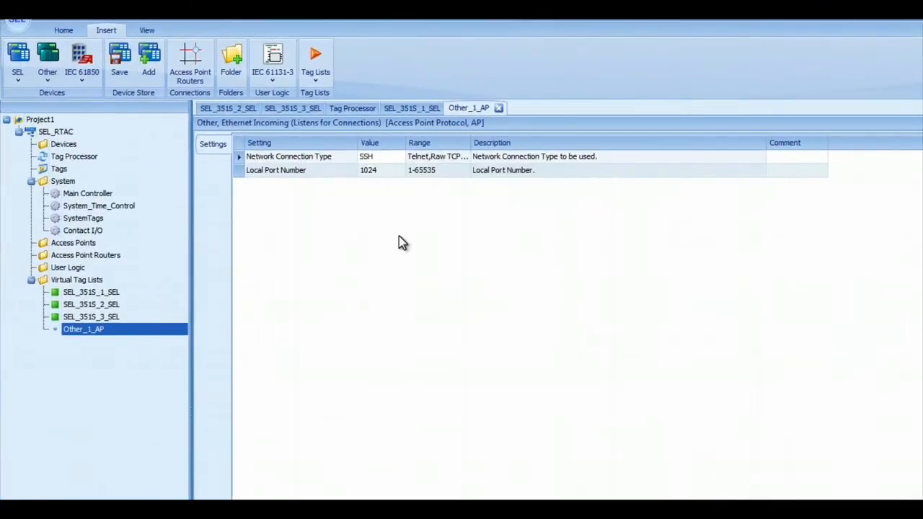
pyautogui.click(374, 156)
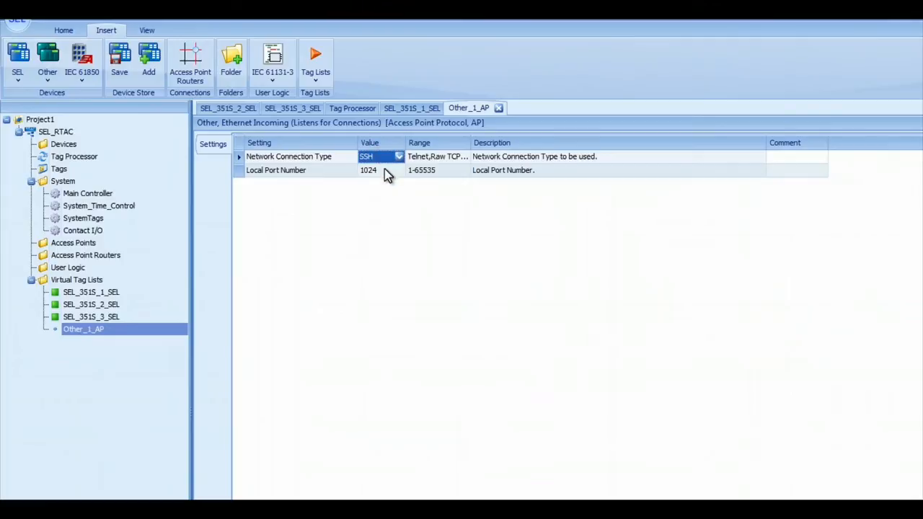
pyautogui.click(369, 170)
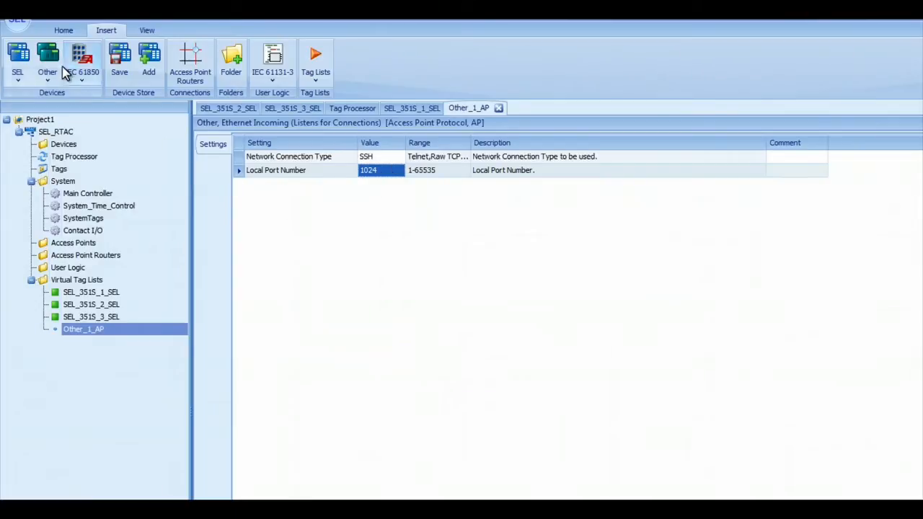
# - Insert access points Other_2 (port 1025) and Other_3 (port 1026), then begin an access point router
pyautogui.click(148, 61)
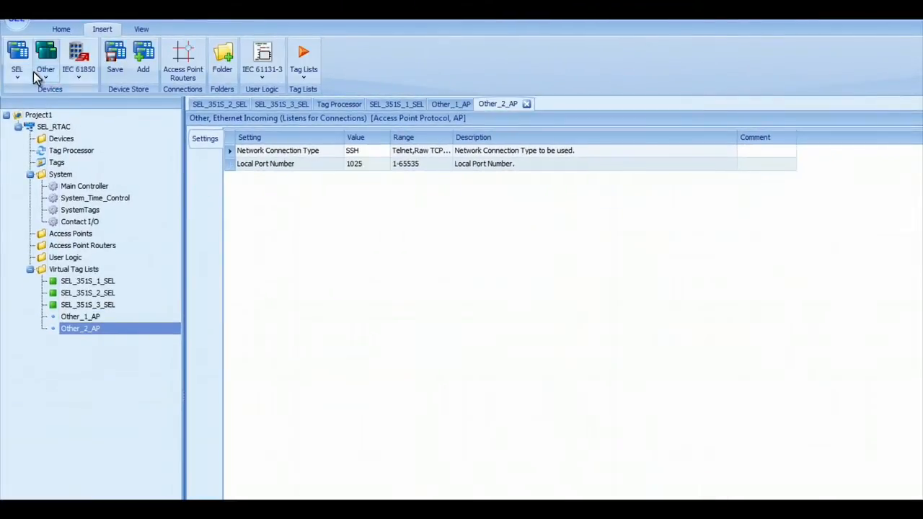
pyautogui.click(46, 57)
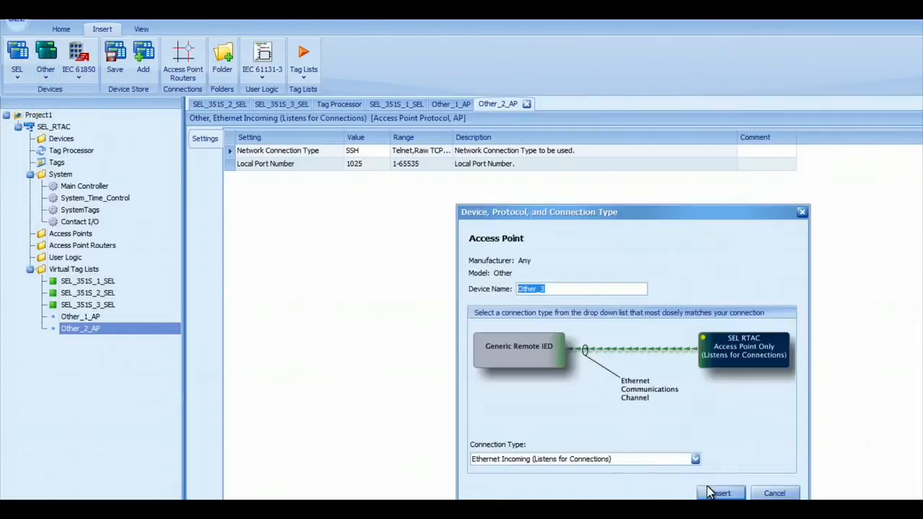
pyautogui.click(720, 493)
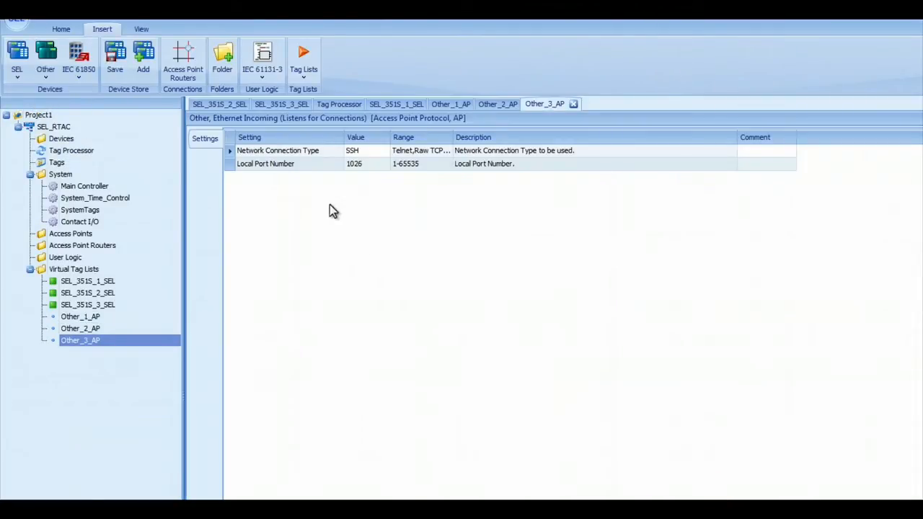
pyautogui.click(182, 57)
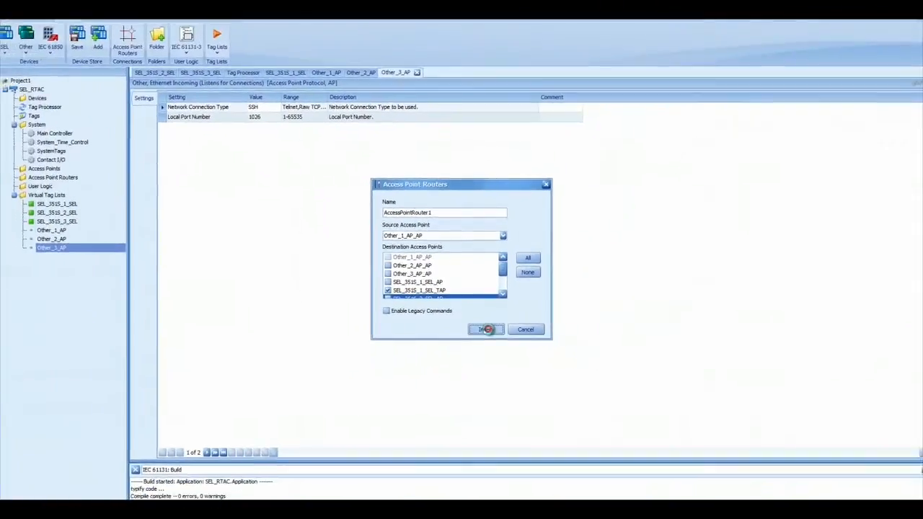
# - Insert AccessPointRouter1 from Other_1_AP to SEL_3515_1_SEL_TAP with Auto_Connect default TRUE
pyautogui.click(484, 328)
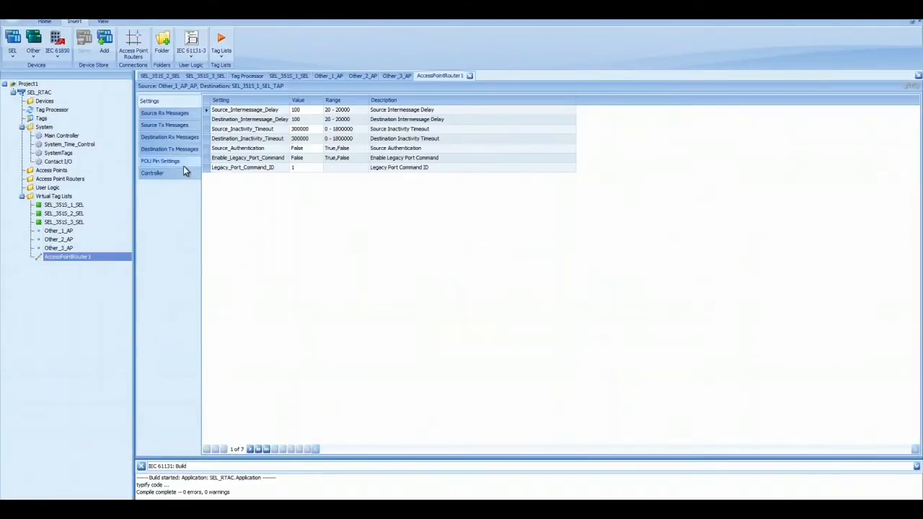
pyautogui.click(160, 161)
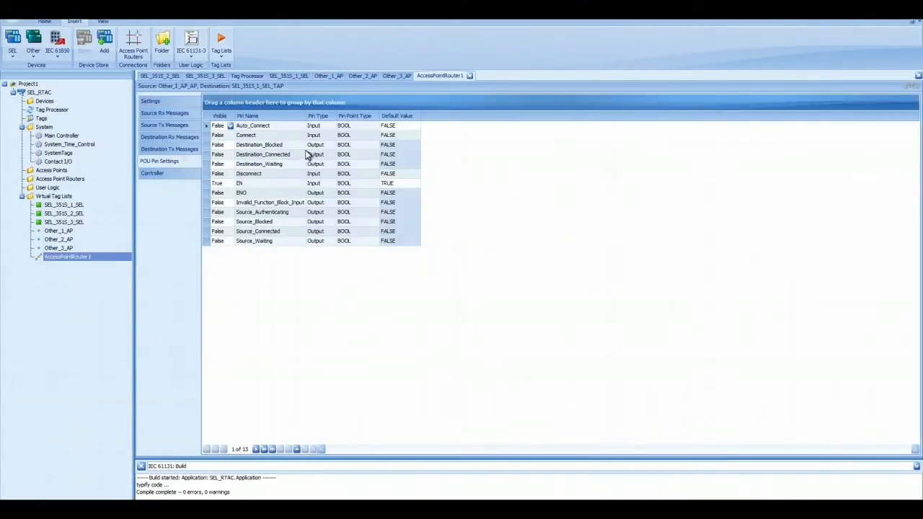
pyautogui.click(252, 125)
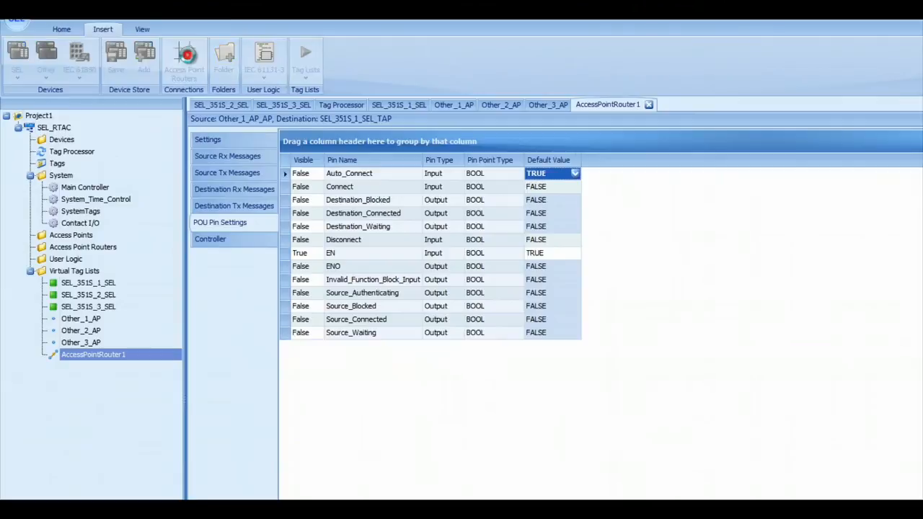
pyautogui.click(184, 59)
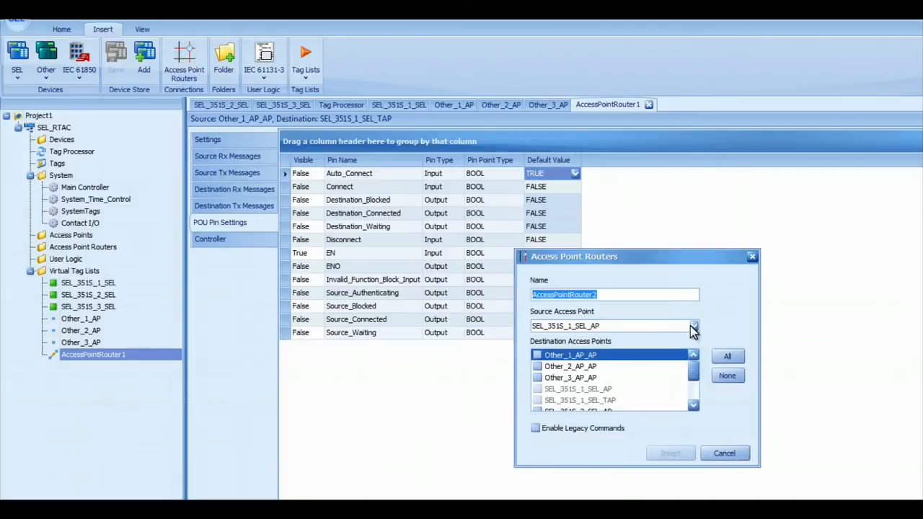
# - Insert AccessPointRouter2 with source Other_2_AP_AP and destination SEL_3515_2_SEL_TAP
pyautogui.click(692, 326)
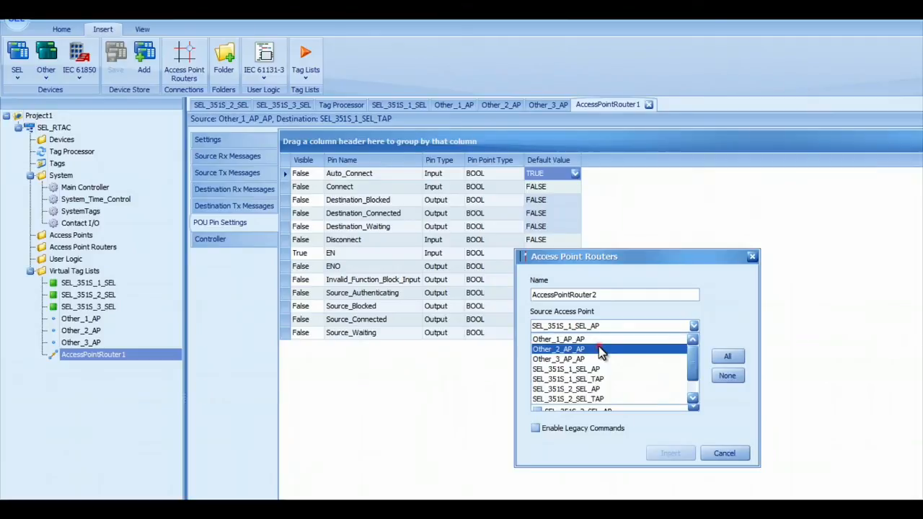
pyautogui.click(558, 349)
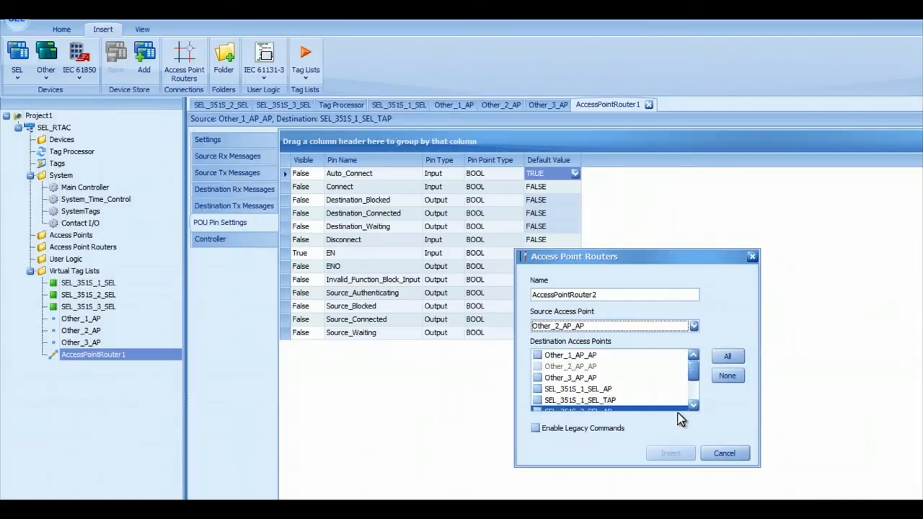
pyautogui.click(693, 405)
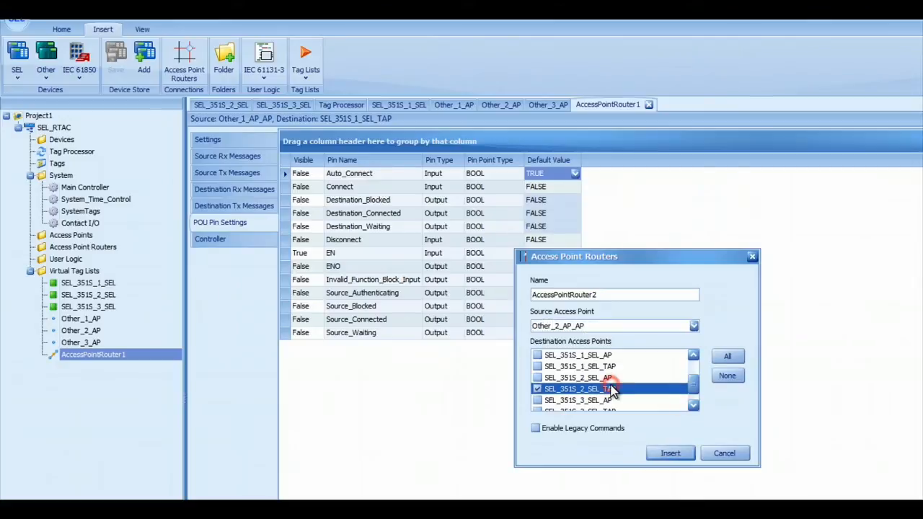
pyautogui.click(669, 453)
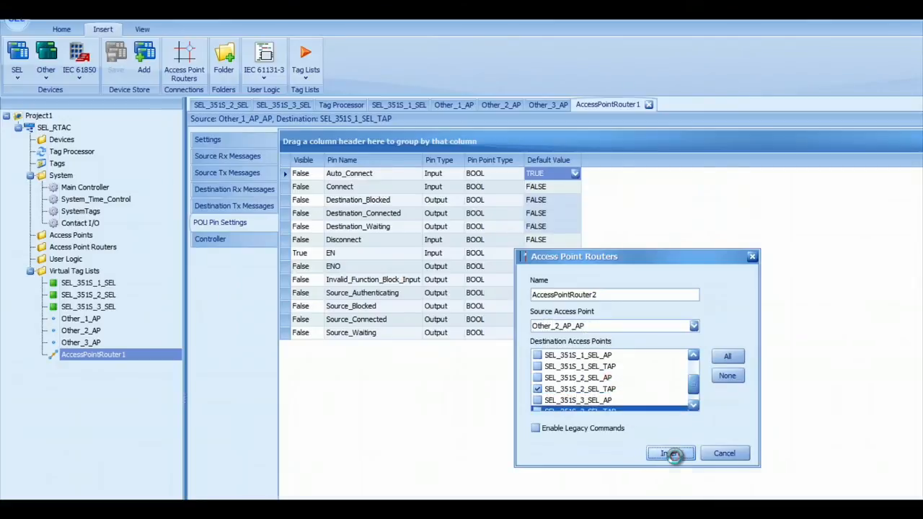
pyautogui.click(669, 453)
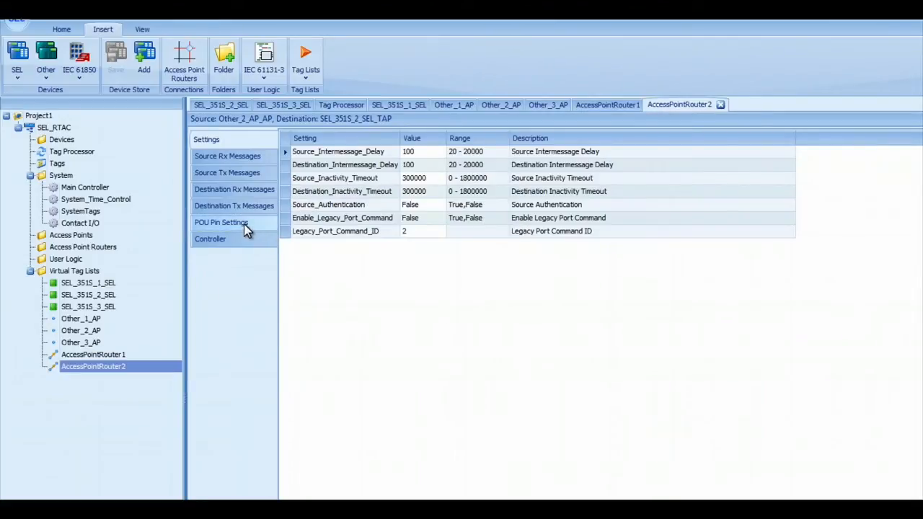
# - Set AccessPointRouter2's Auto_Connect default value to TRUE in its POU Pin Settings
pyautogui.click(221, 222)
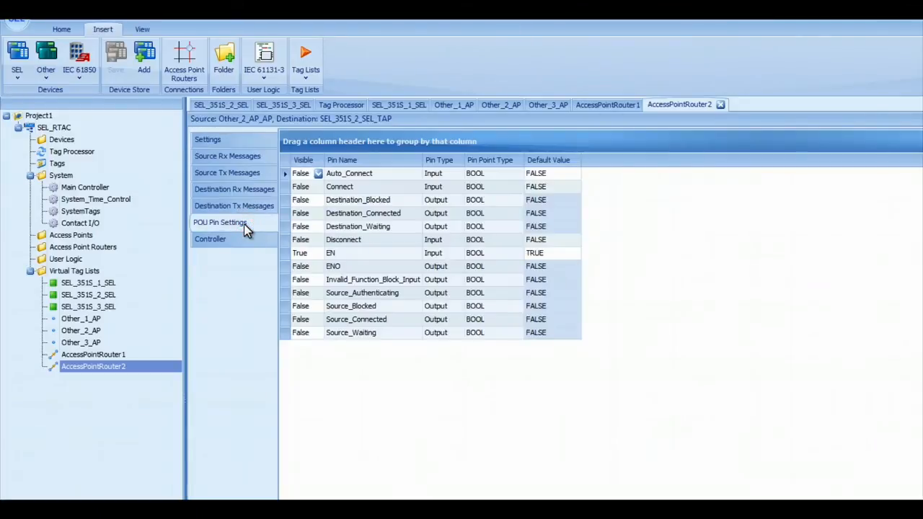
pyautogui.moveTo(378, 199)
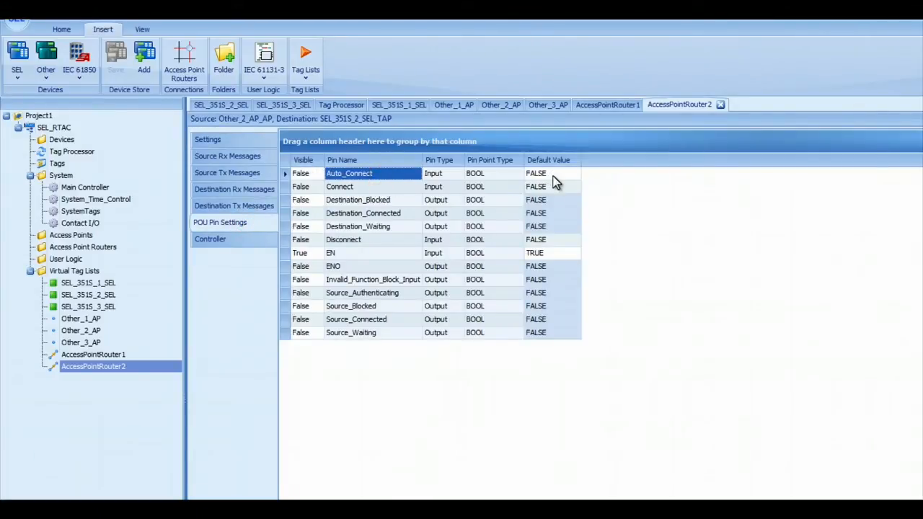
pyautogui.click(551, 173)
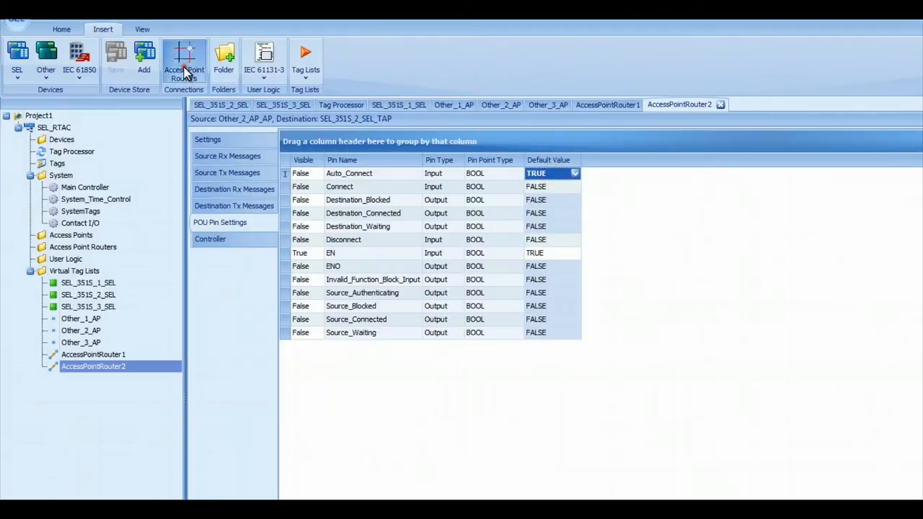
pyautogui.click(184, 60)
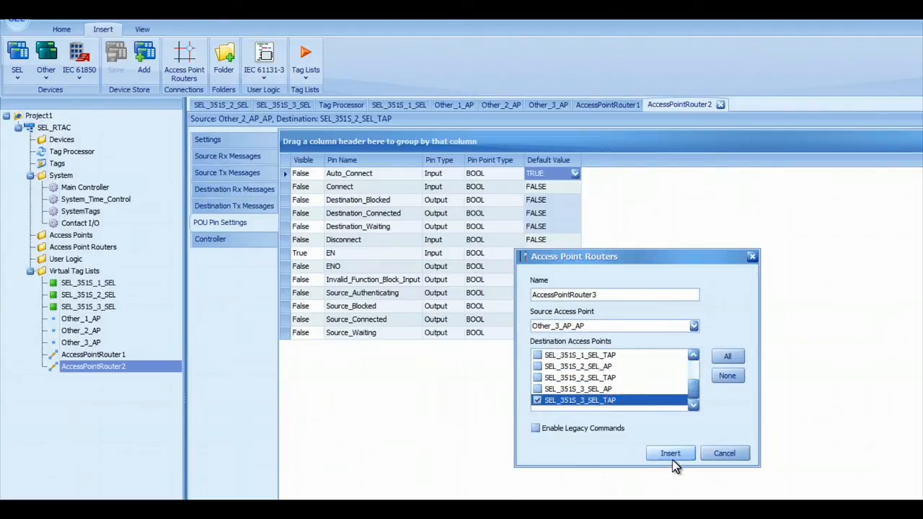
# - Insert AccessPointRouter3 with source Other_3_AP_AP and destination SEL_3515_3_SEL_TAP
pyautogui.click(669, 453)
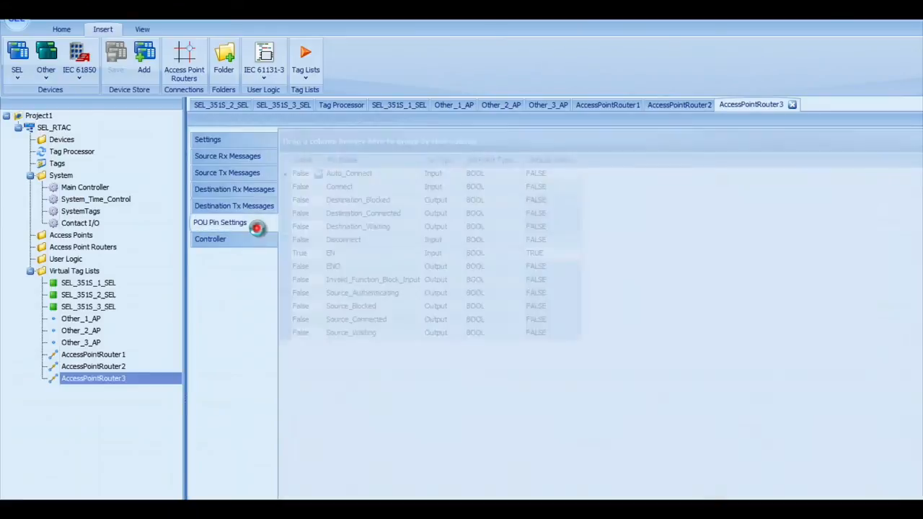